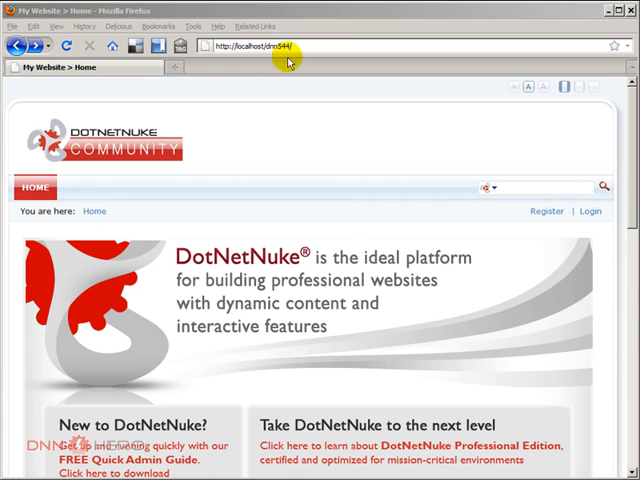
{"action": "mouse_move", "coordinate": [270, 100]}
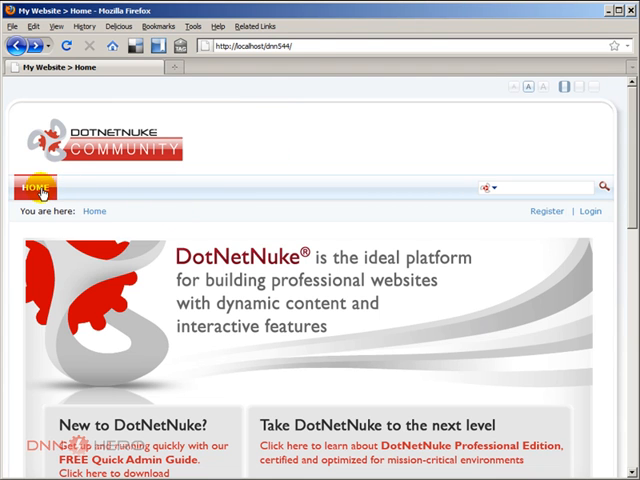
Open the Home page and confirm the address shows localhost/dnn544/Home.aspx
{"action": "left_click", "coordinate": [34, 188]}
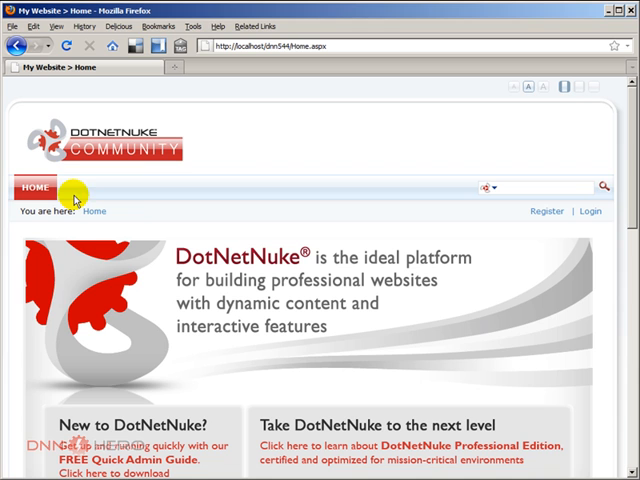
{"action": "left_click", "coordinate": [300, 46]}
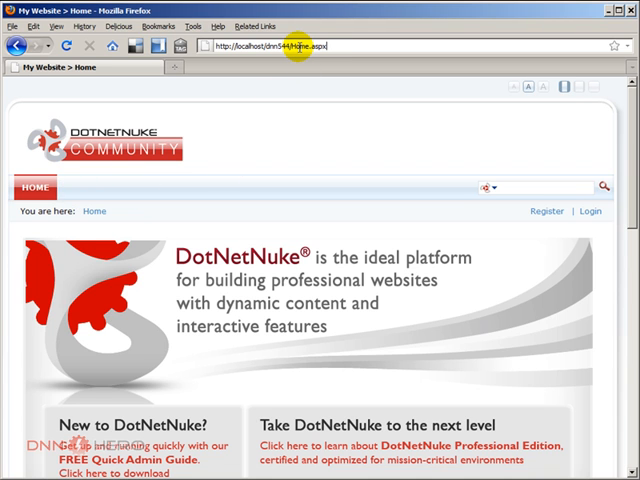
{"action": "mouse_move", "coordinate": [35, 188]}
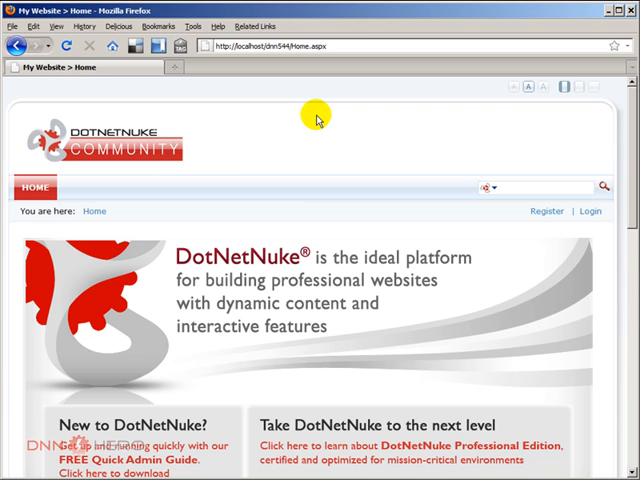
{"action": "left_click", "coordinate": [590, 211]}
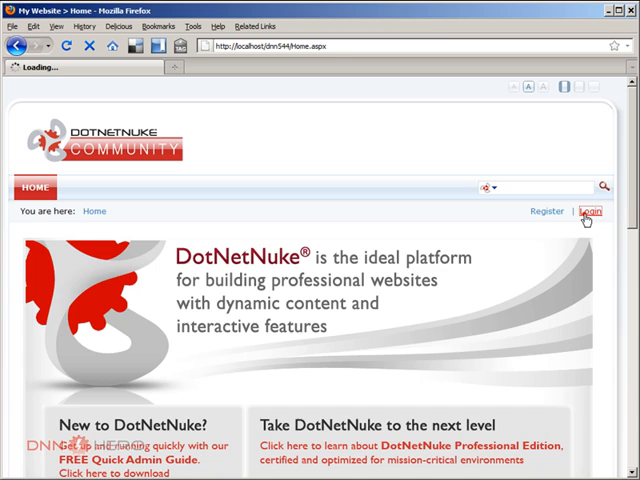
{"action": "left_click", "coordinate": [591, 211]}
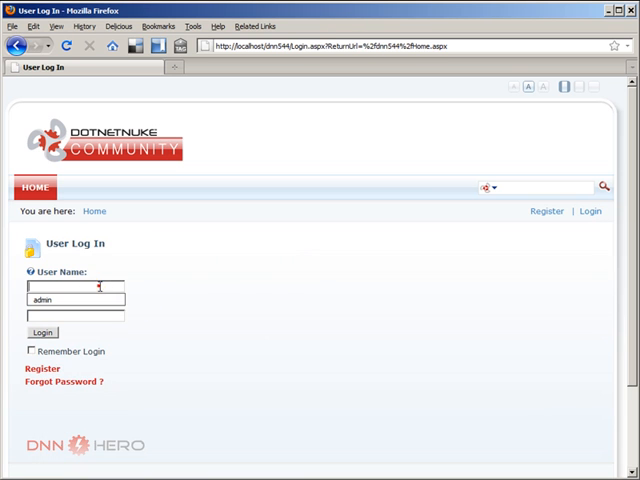
{"action": "type", "text": "host"}
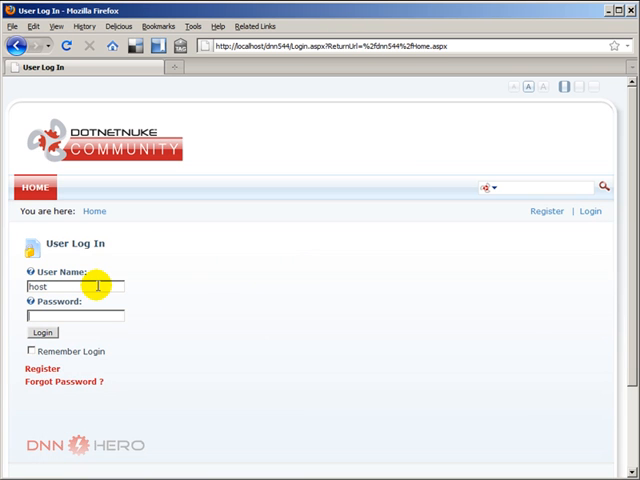
{"action": "type", "text": "password"}
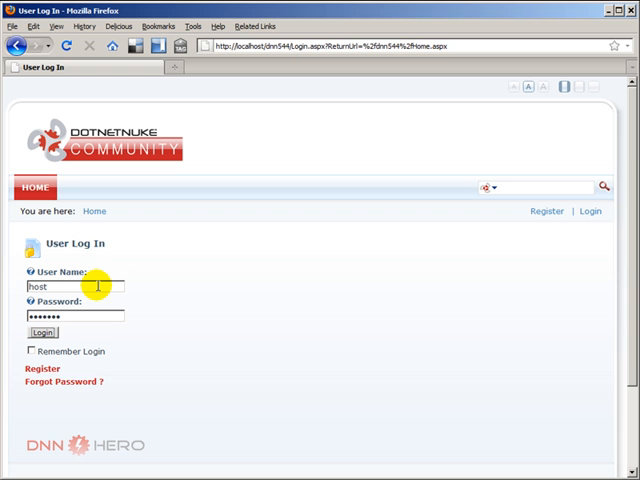
{"action": "left_click", "coordinate": [42, 332]}
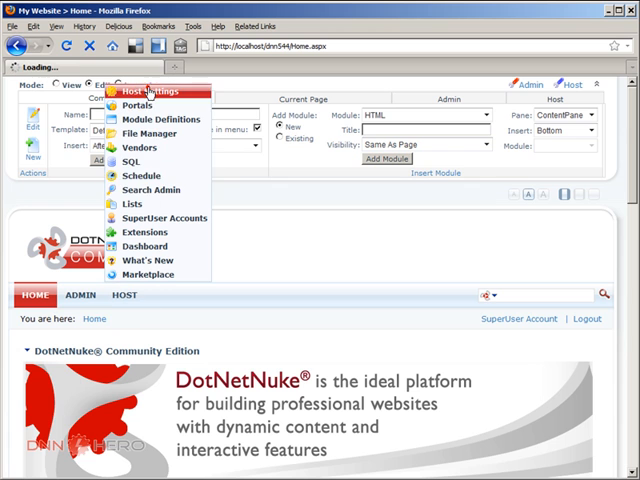
Disable Use Friendly Urls in Host Settings, then select Default.aspx?tabid=40 in the address bar
{"action": "left_click", "coordinate": [145, 92]}
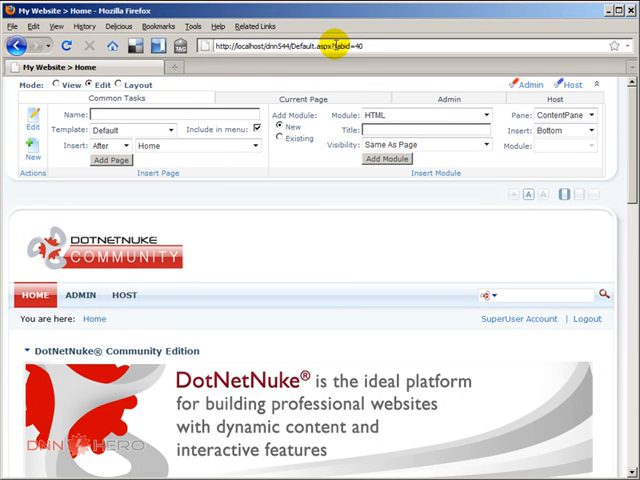
{"action": "double_click", "coordinate": [335, 45]}
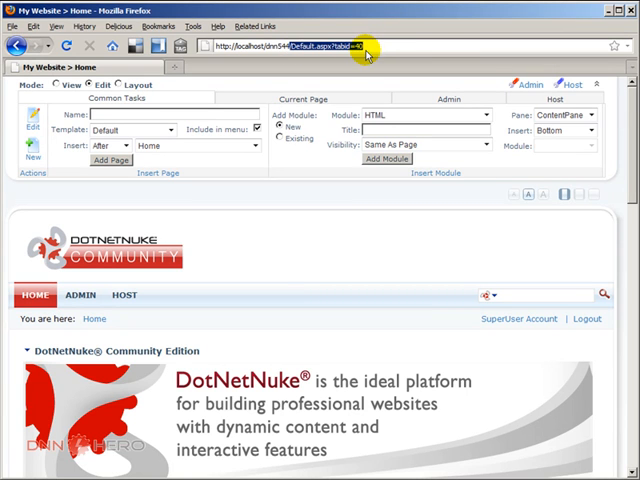
Re-enable Use Friendly Urls in Host Settings and reload Home at Home.aspx
{"action": "left_click", "coordinate": [124, 294]}
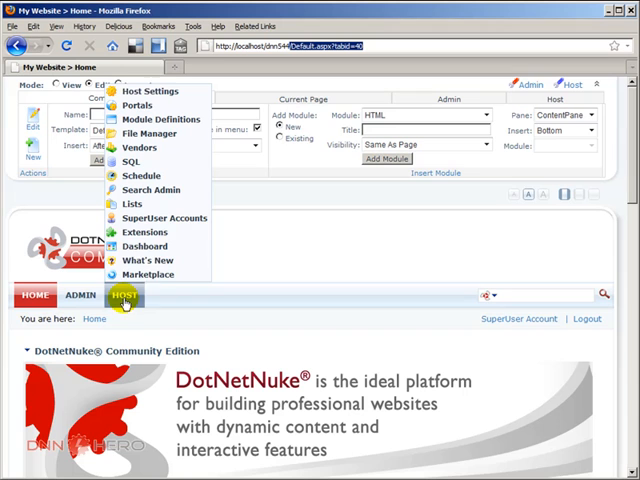
{"action": "left_click", "coordinate": [151, 91]}
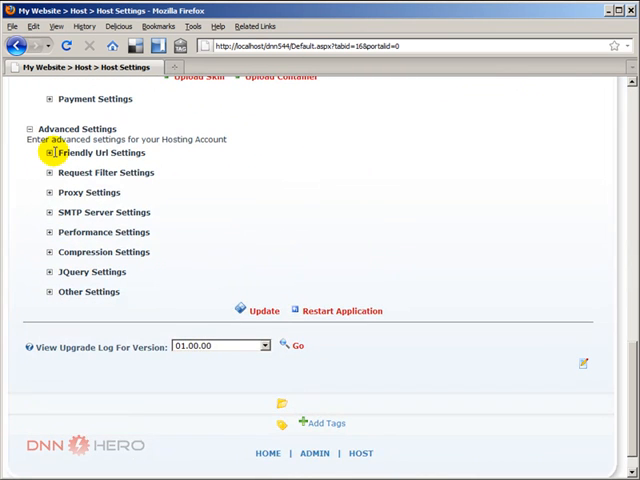
{"action": "left_click", "coordinate": [51, 153]}
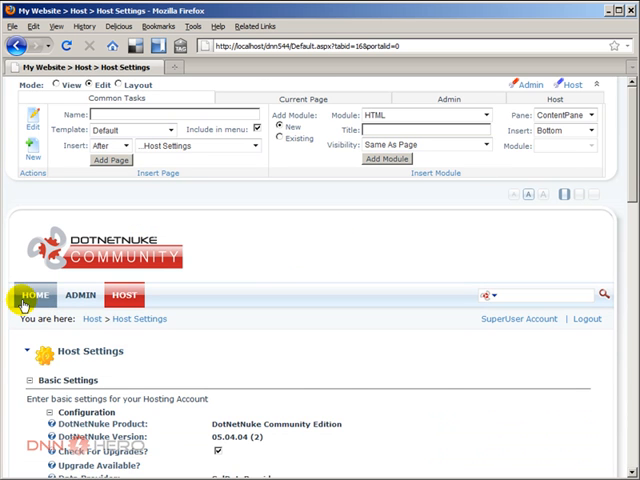
{"action": "left_click", "coordinate": [35, 295]}
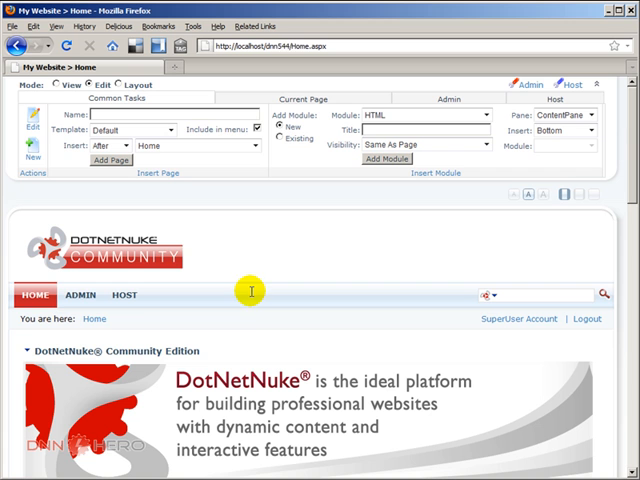
{"action": "left_click", "coordinate": [125, 294]}
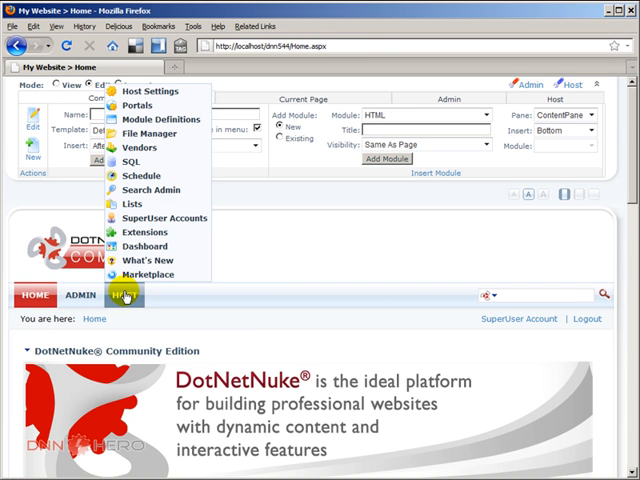
{"action": "left_click", "coordinate": [150, 91]}
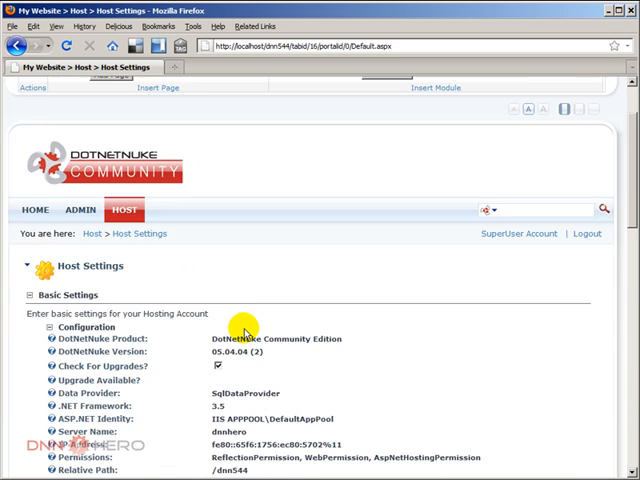
{"action": "scroll", "scroll_direction": "down", "scroll_amount": 3}
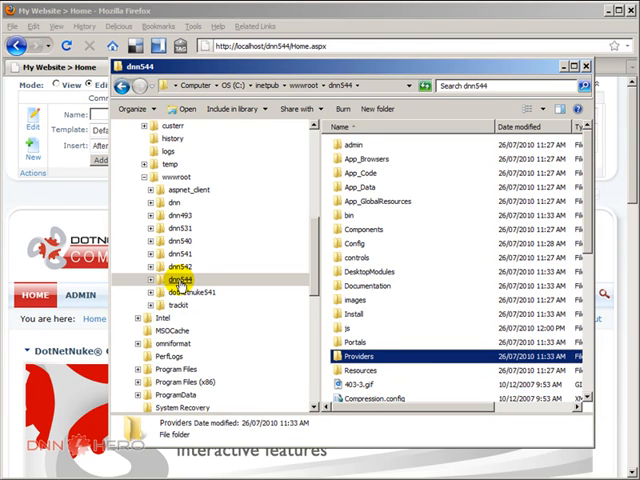
Browse to inetpub\wwwroot\dnn544 and open web.config in TextPad
{"action": "left_click", "coordinate": [360, 342]}
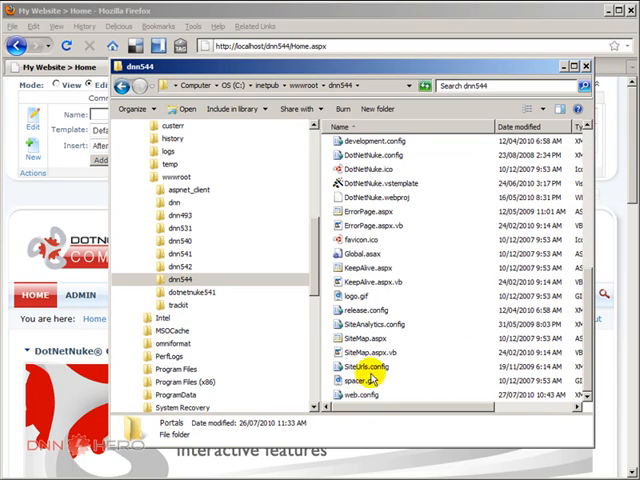
{"action": "double_click", "coordinate": [370, 393]}
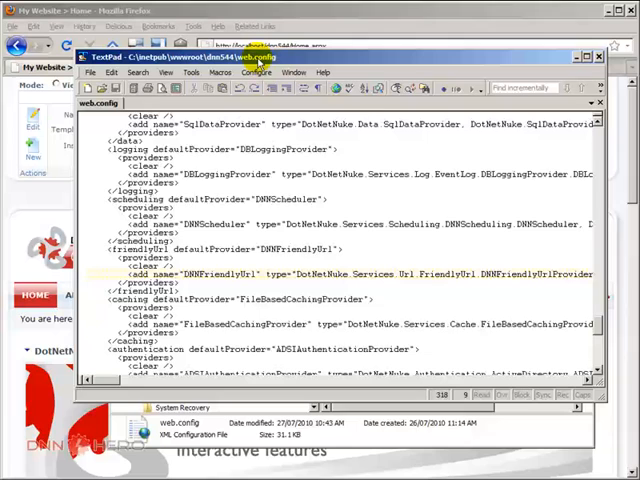
Delete urlFormat="humanfriendly" from web.config and reload Home at Home/tabid/40/Default.aspx
{"action": "scroll", "scroll_direction": "right", "scroll_amount": 3}
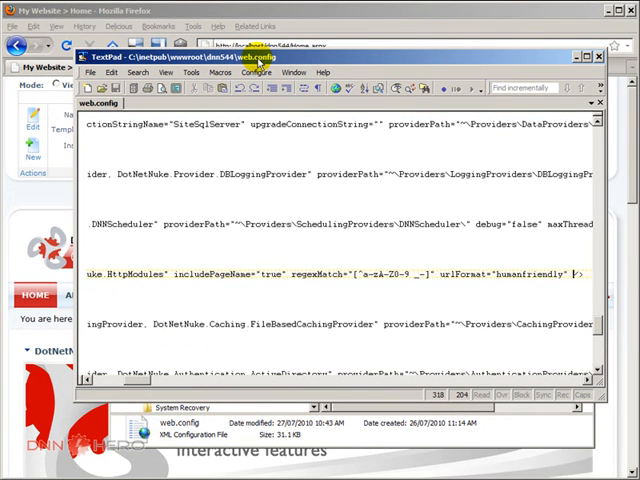
{"action": "left_click_drag", "start_coordinate": [445, 276], "coordinate": [572, 276]}
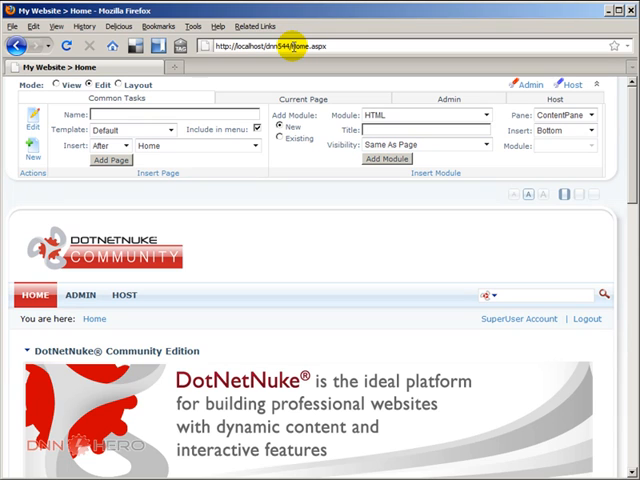
{"action": "mouse_move", "coordinate": [310, 88]}
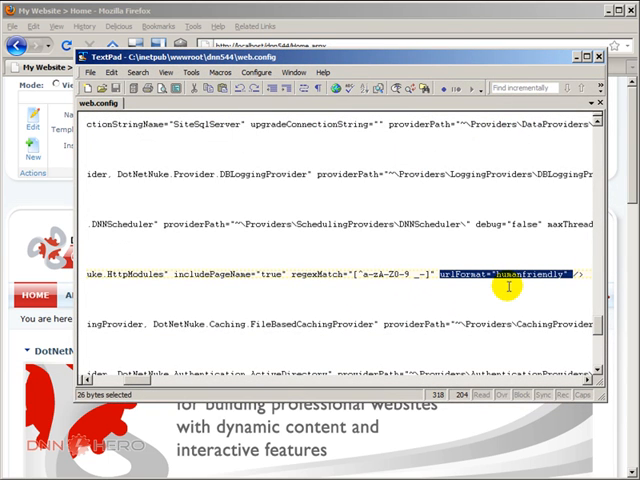
{"action": "key", "text": "Delete"}
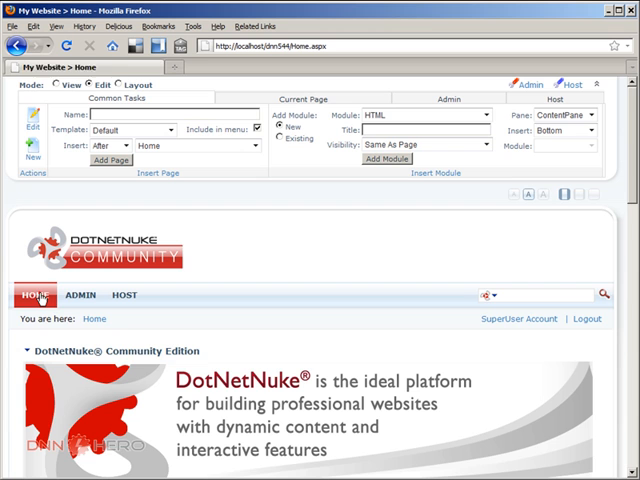
{"action": "left_click", "coordinate": [29, 295]}
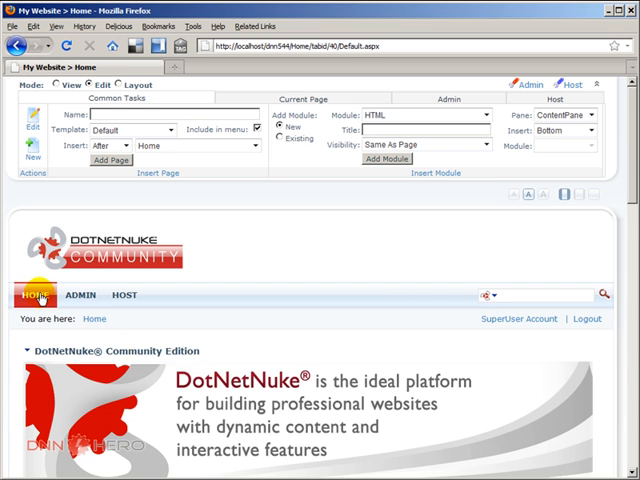